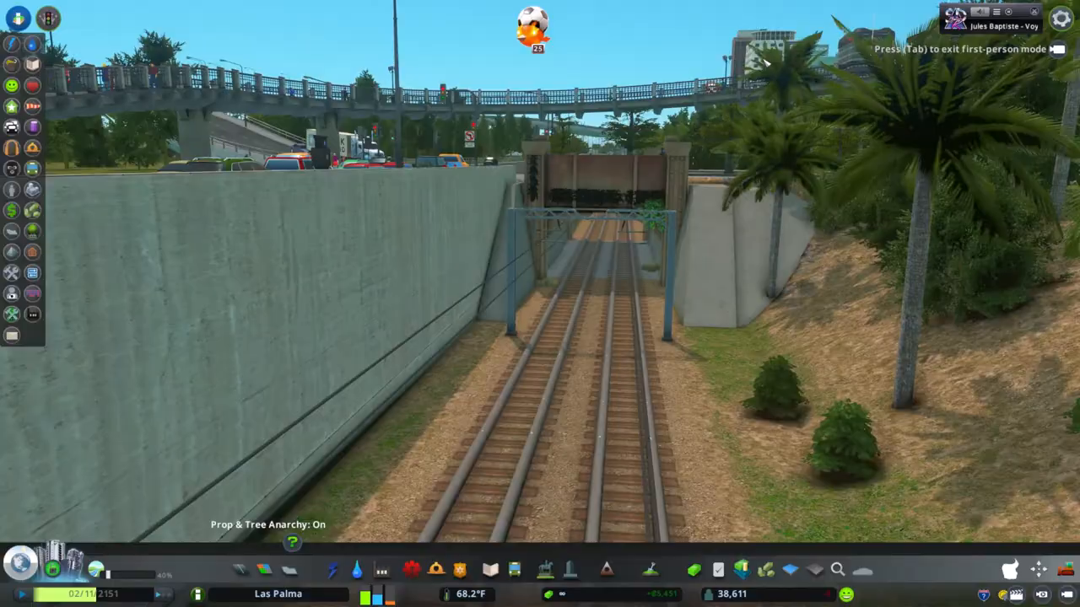
- Leave the first-person ride along the rail cutting and return to the overhead camera
{"action": "key", "text": "Tab"}
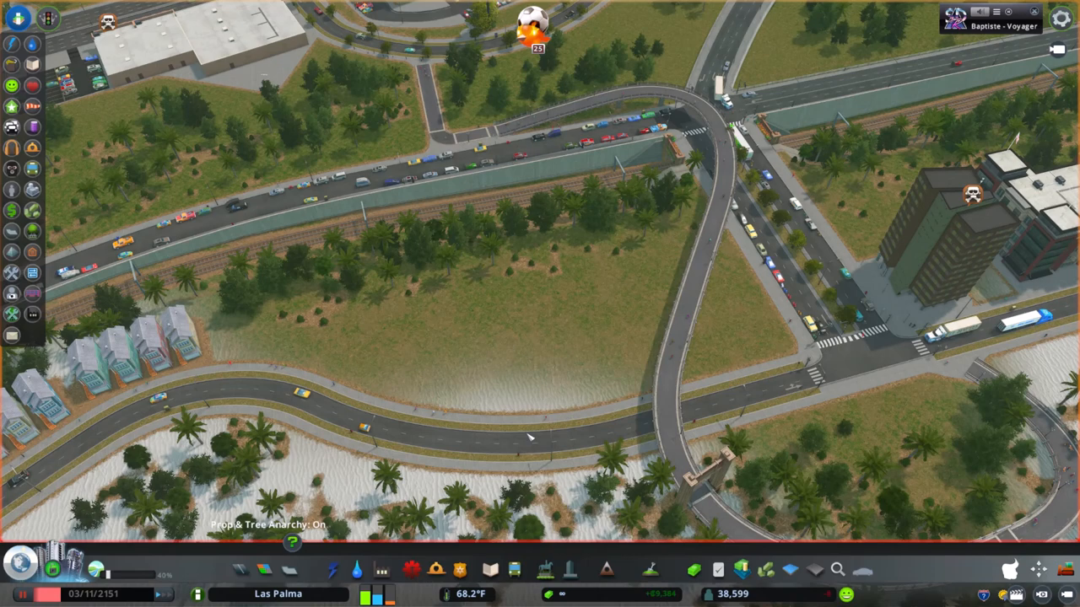
{"action": "left_click", "coordinate": [32, 273]}
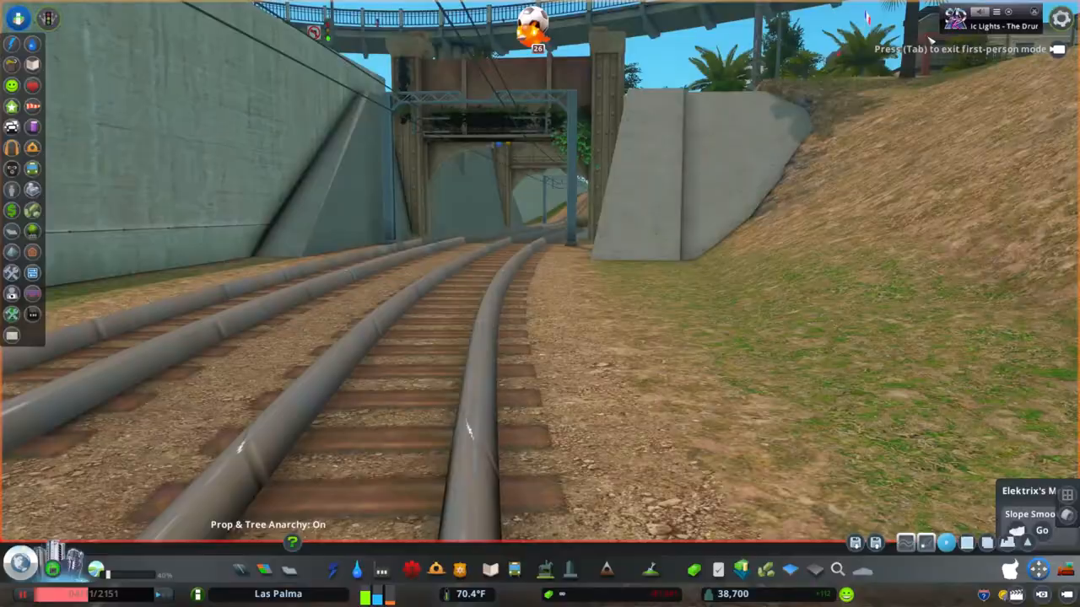
{"action": "key", "text": "Tab"}
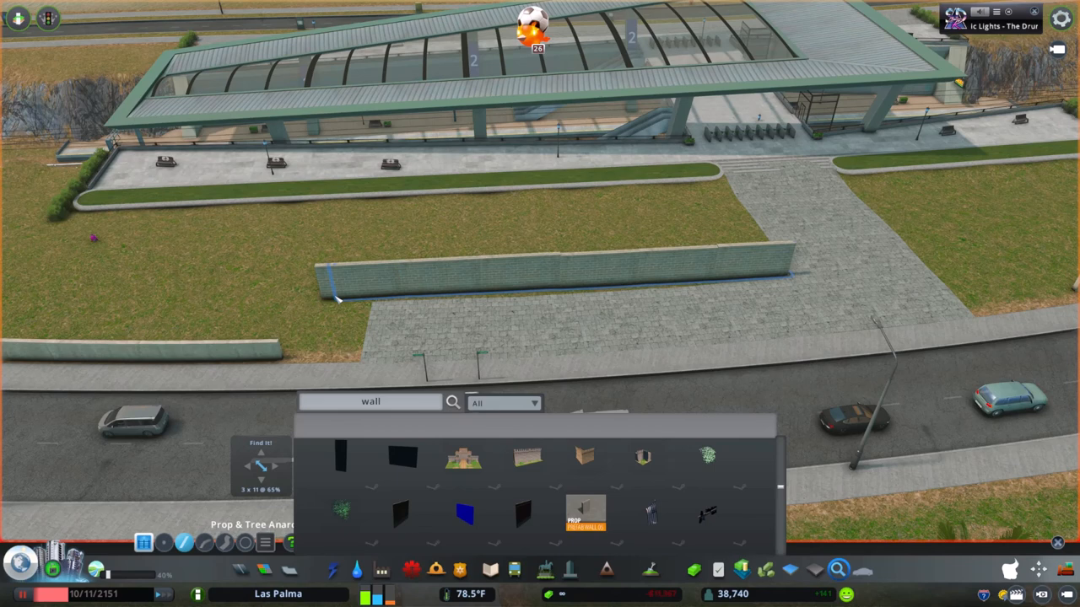
- Select a wall piece from the Find It wall search results
{"action": "left_click", "coordinate": [337, 299]}
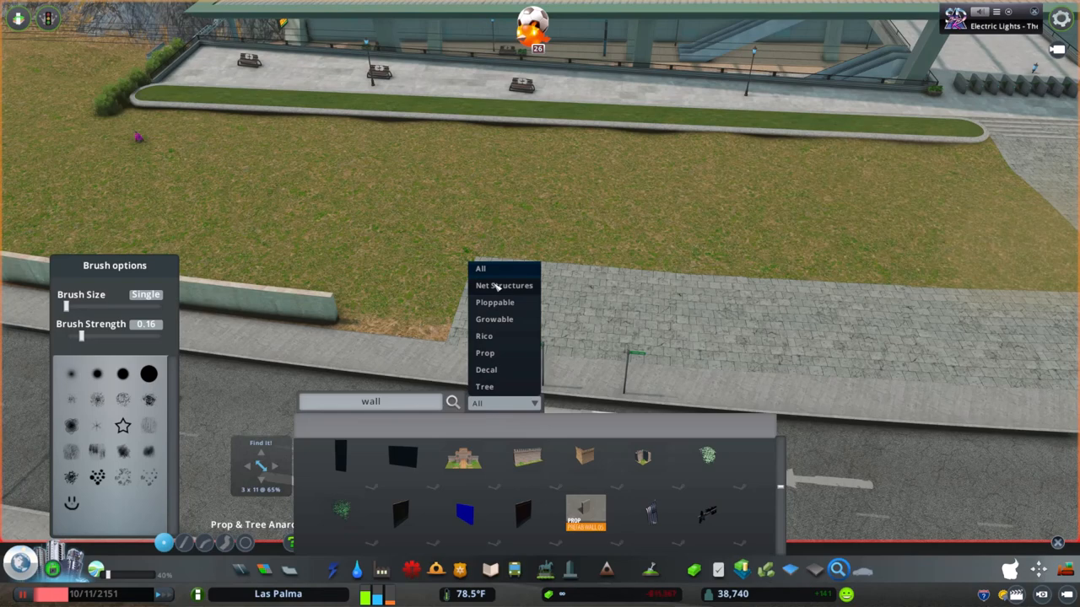
{"action": "left_click", "coordinate": [504, 285]}
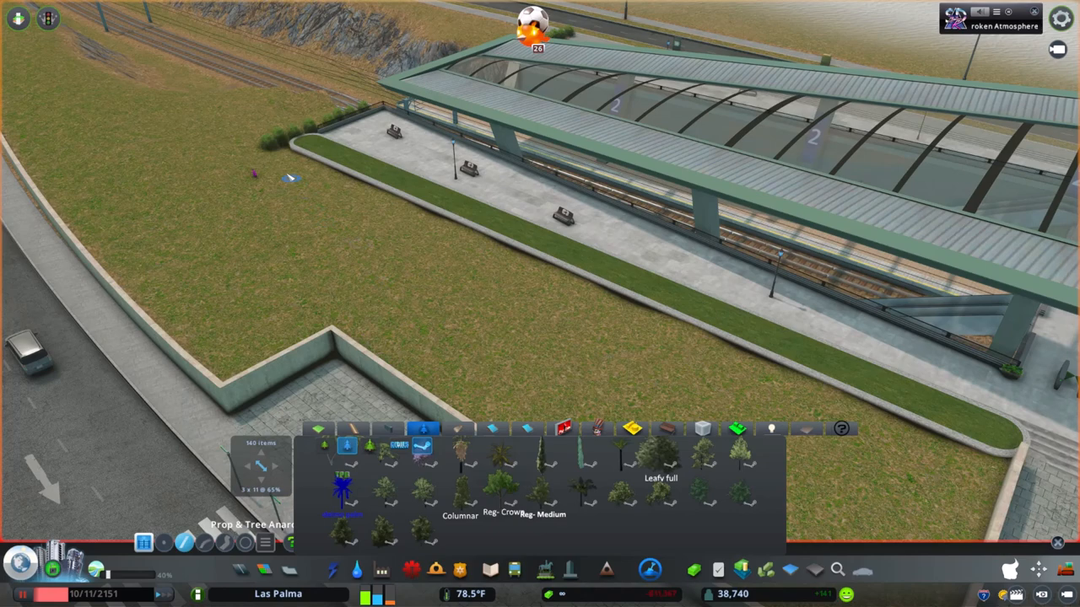
{"action": "left_click_drag", "start_coordinate": [291, 173], "coordinate": [983, 490]}
{"action": "type", "text": "P"}
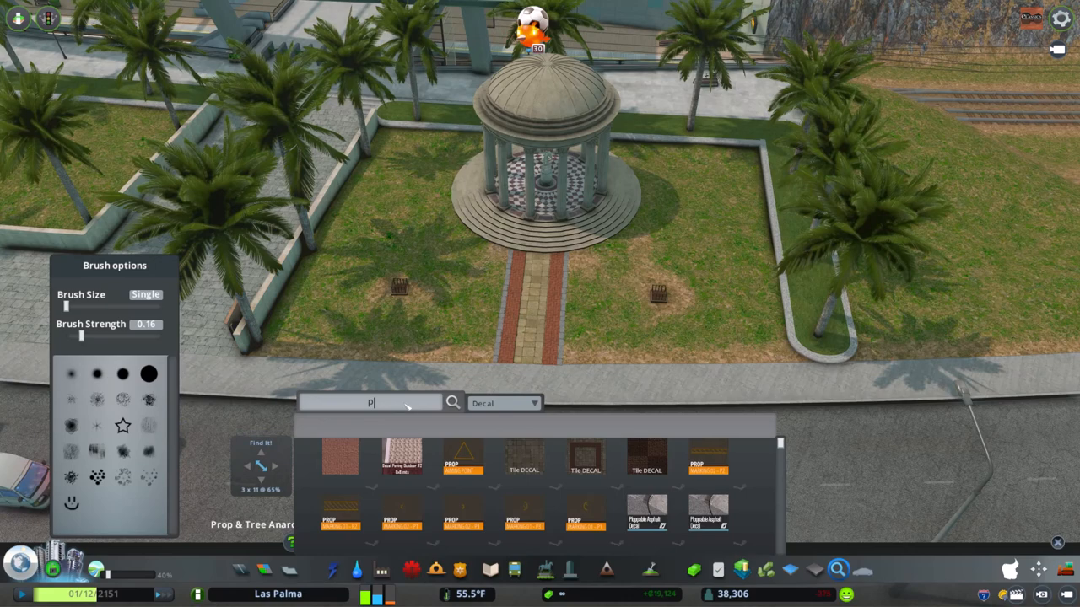
- Filter Find It! to decals and search for 'table' and 'PPG' props for the gazebo plaza
{"action": "left_click", "coordinate": [503, 403]}
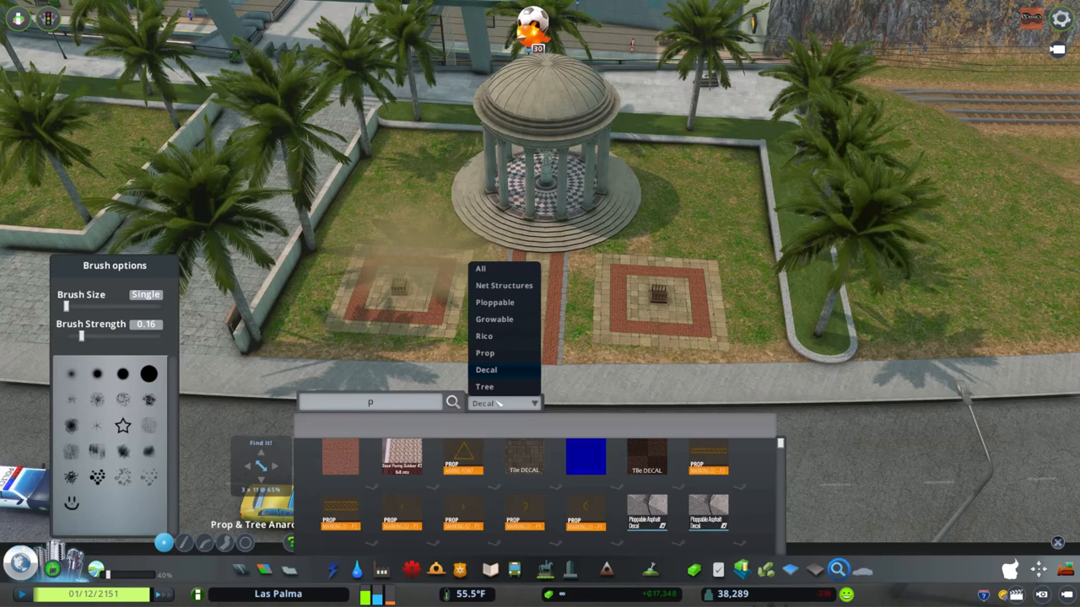
{"action": "left_click", "coordinate": [484, 387]}
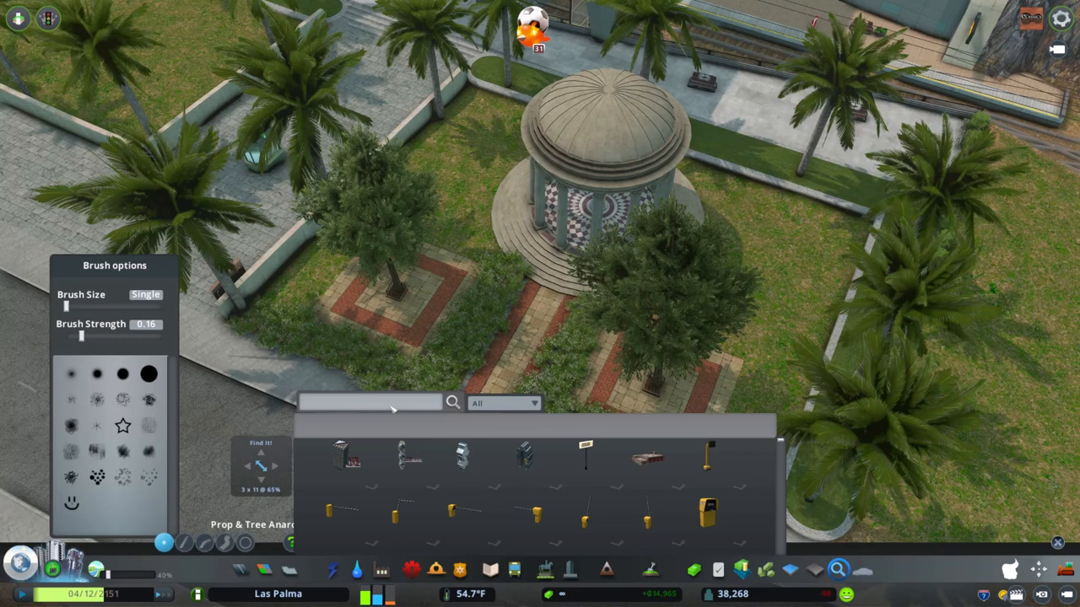
{"action": "type", "text": "table"}
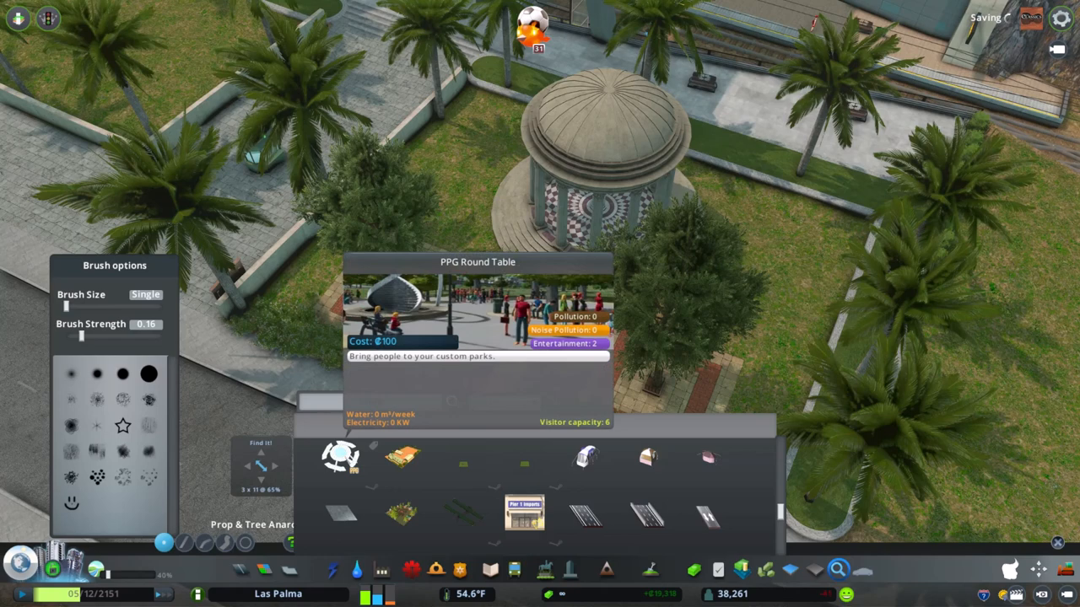
{"action": "type", "text": "PPG"}
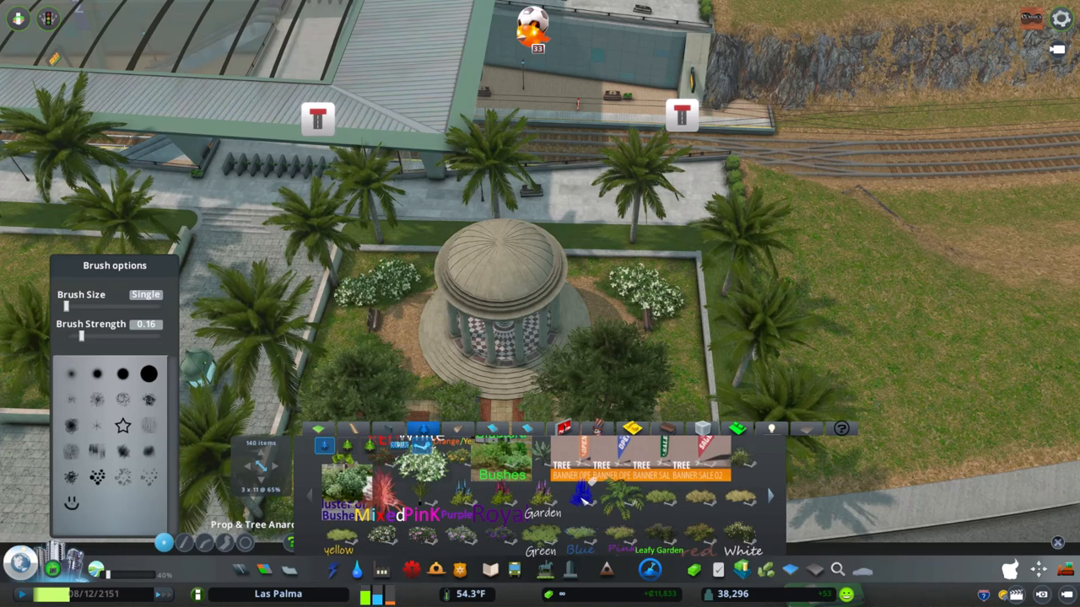
{"action": "left_click", "coordinate": [632, 270]}
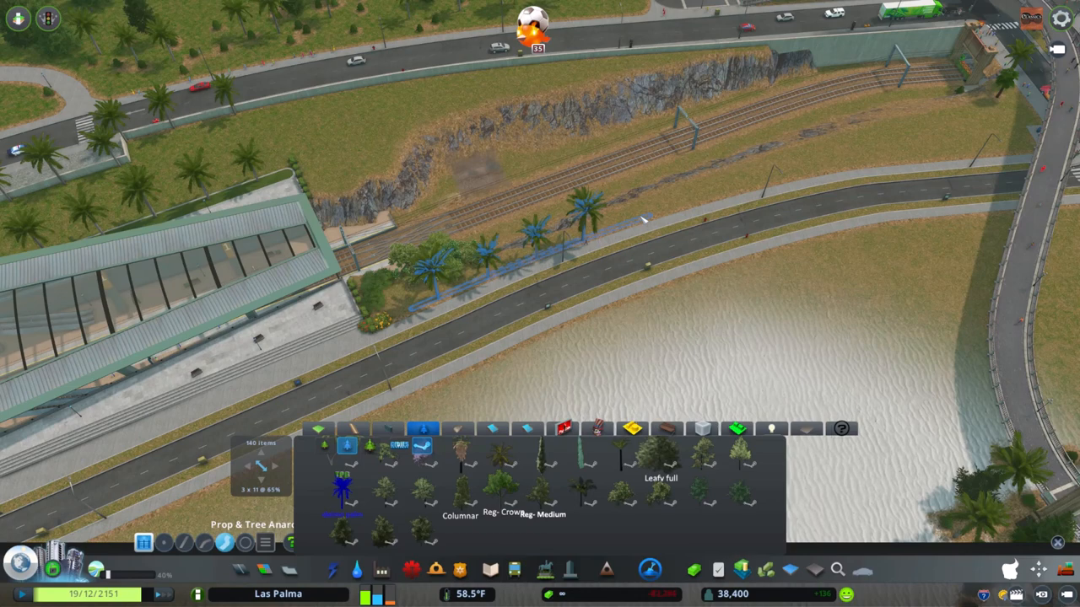
{"action": "left_click", "coordinate": [768, 182]}
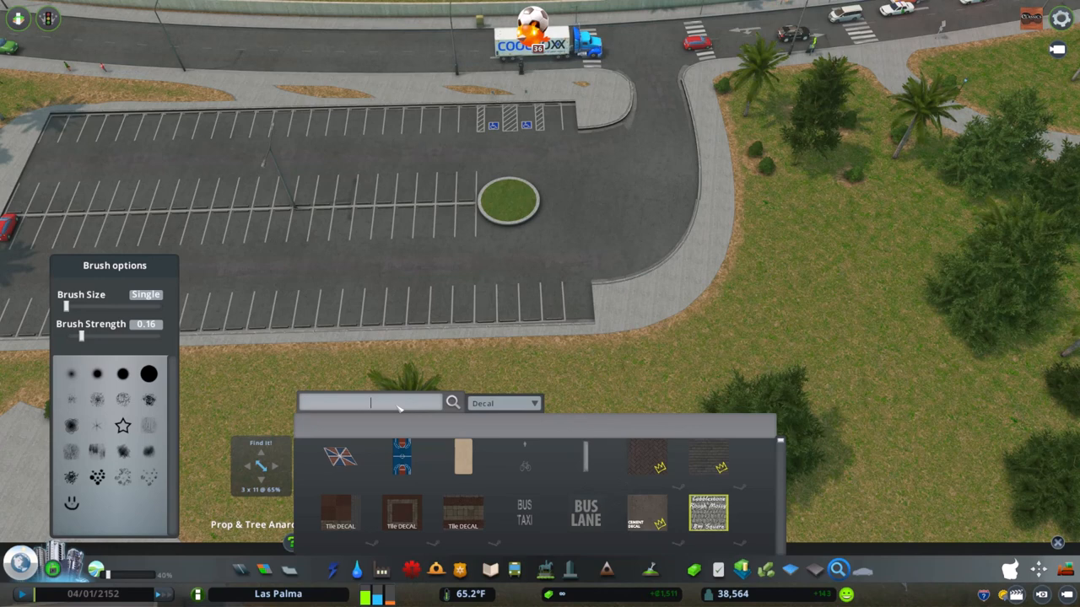
- Search the decal-filtered asset panel for 'WHITE' parking-lot markings
{"action": "type", "text": "WHITE"}
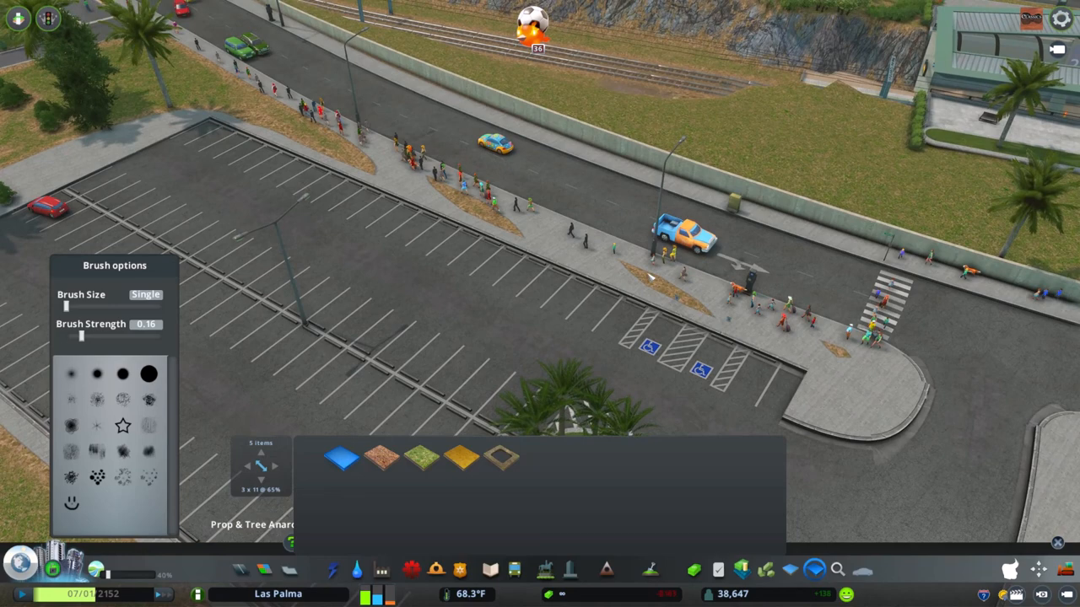
- Adjust the surface painter brush slider for painting dirt patches along the sidewalk strips
{"action": "left_click_drag", "start_coordinate": [71, 306], "coordinate": [143, 306]}
{"action": "type", "text": "AD"}
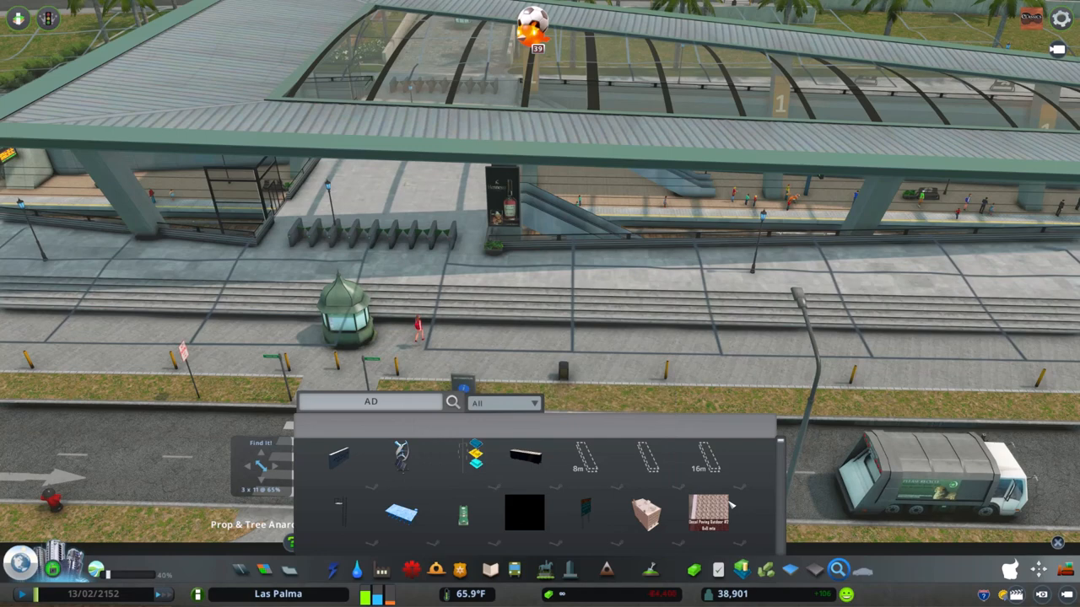
- Pick an advertisement prop from the 'AD' search results for the entrance plaza
{"action": "left_click", "coordinate": [503, 403]}
{"action": "type", "text": "bush"}
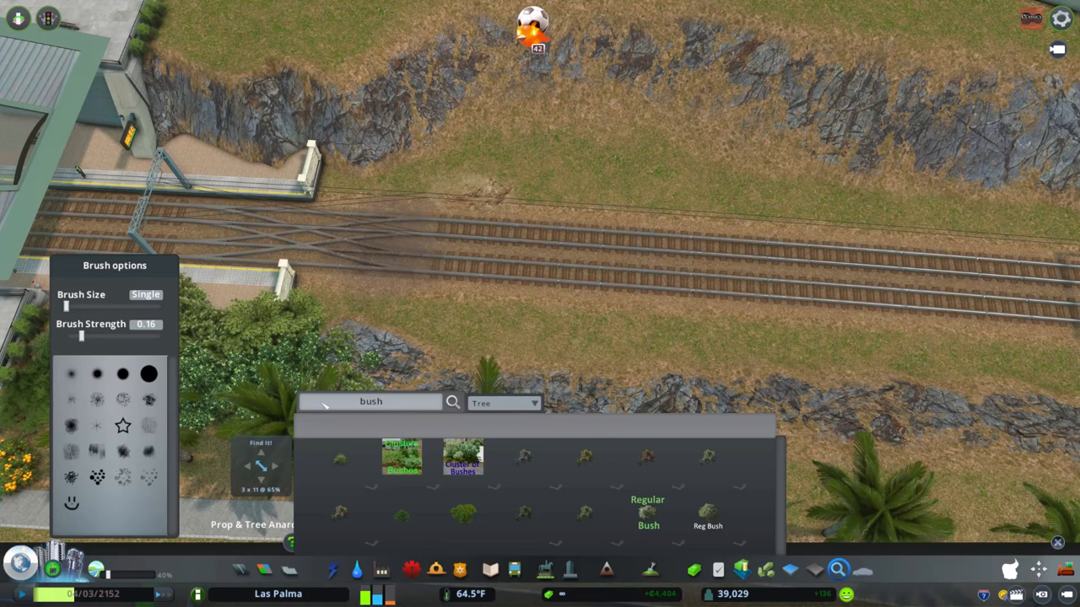
- Choose a bush asset from the 'bush' search results to paint along the tracks
{"action": "left_click", "coordinate": [363, 325]}
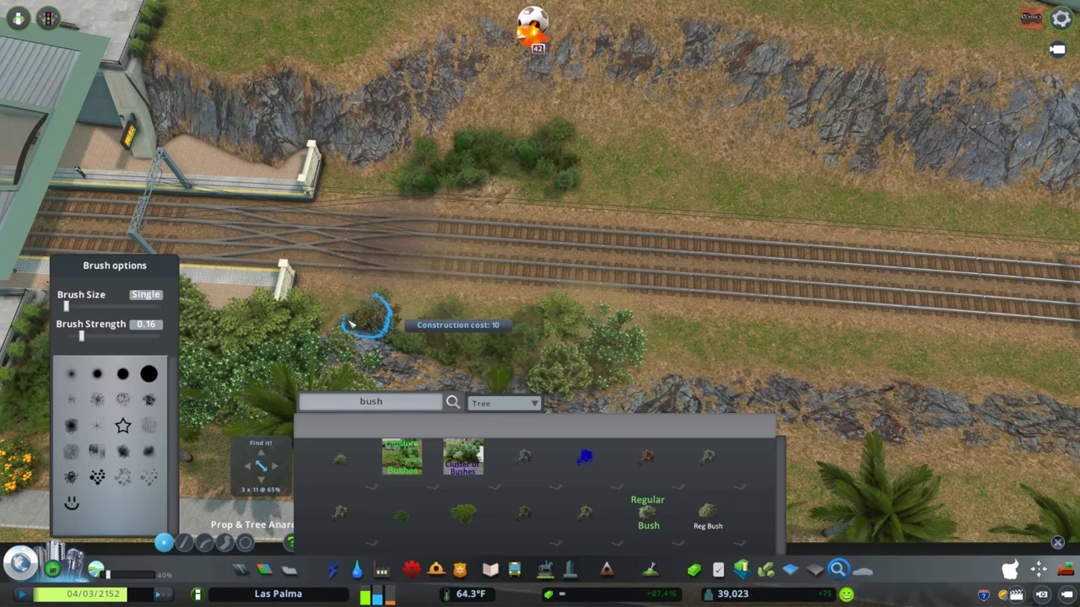